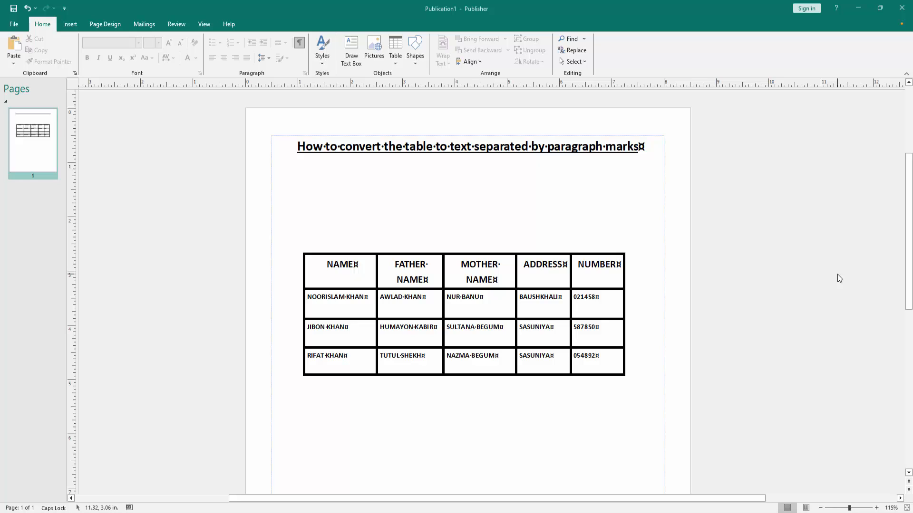
pyautogui.moveTo(823, 266)
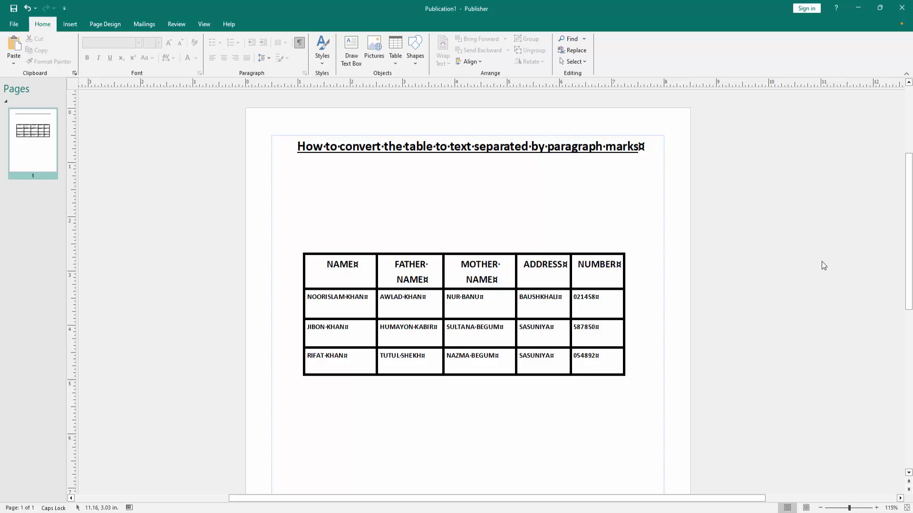
pyautogui.moveTo(772, 249)
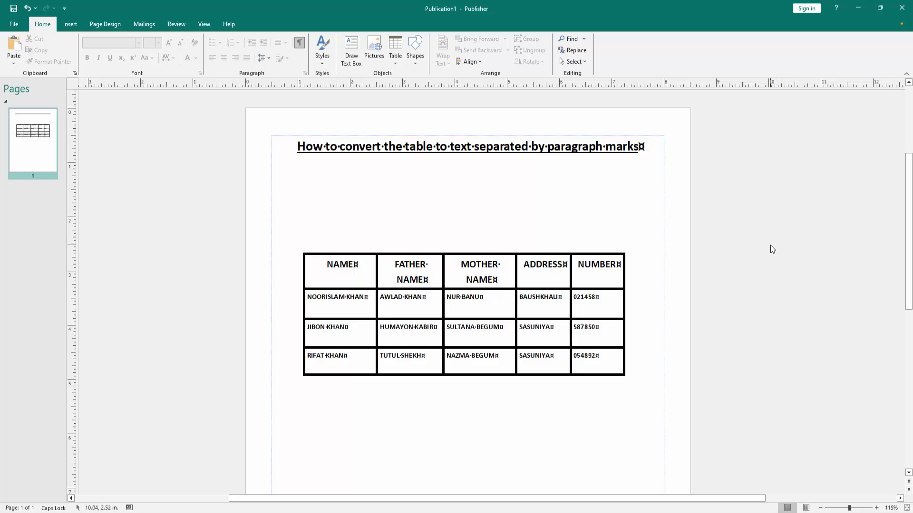
pyautogui.moveTo(628, 231)
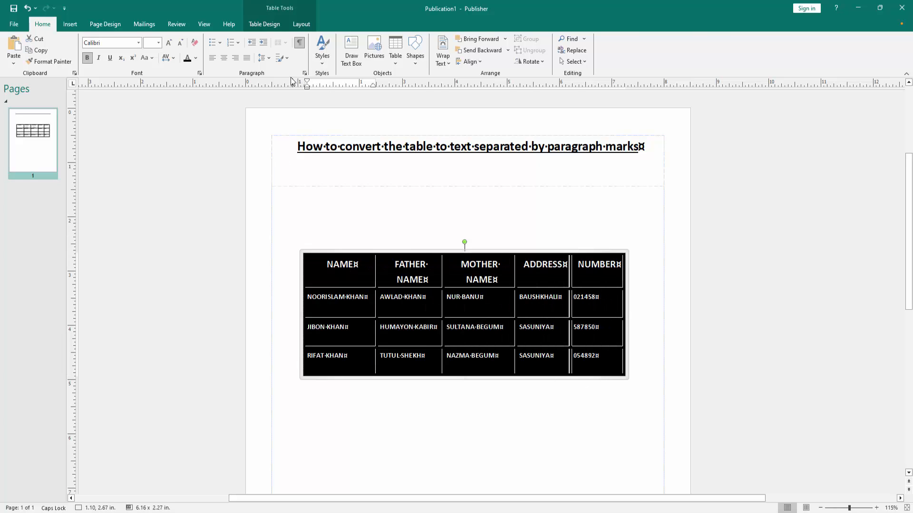
# Apply No Borders to the names and addresses table from Table Design
pyautogui.click(263, 24)
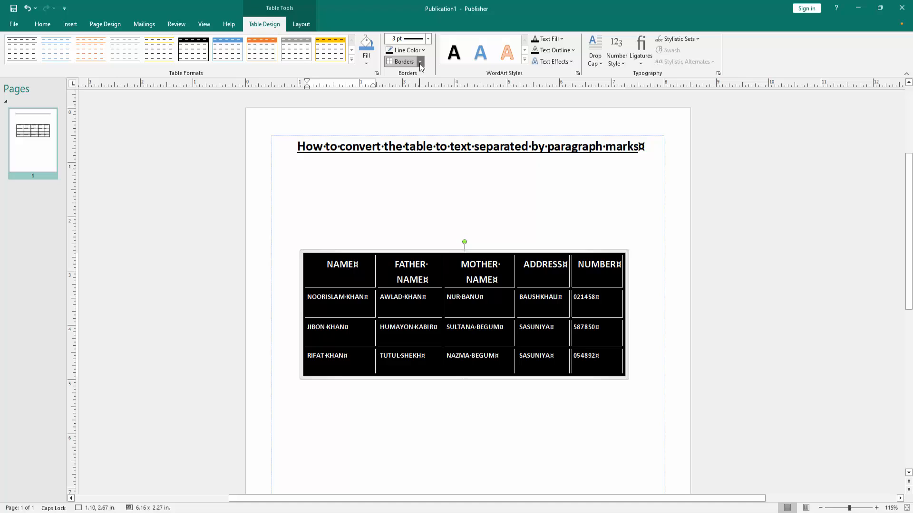
pyautogui.click(418, 61)
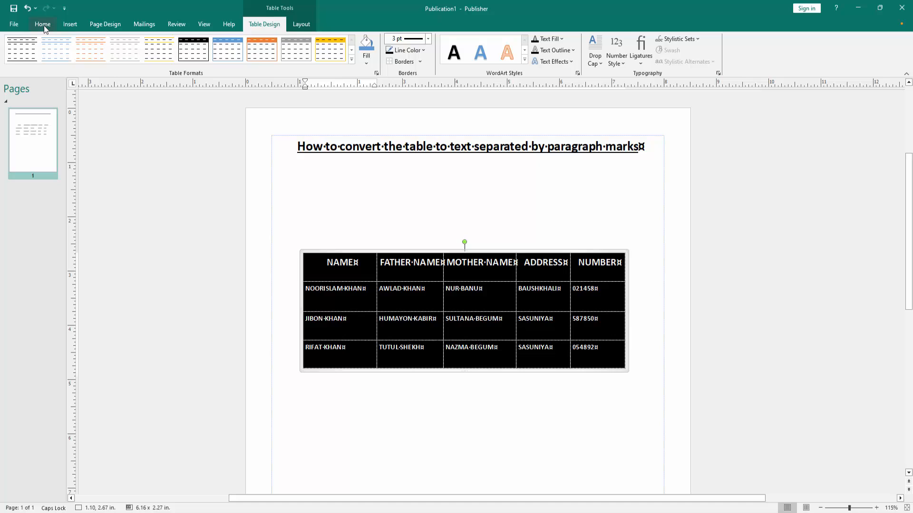
# Turn off Show/Hide ¶ on Home and deselect the table
pyautogui.click(42, 24)
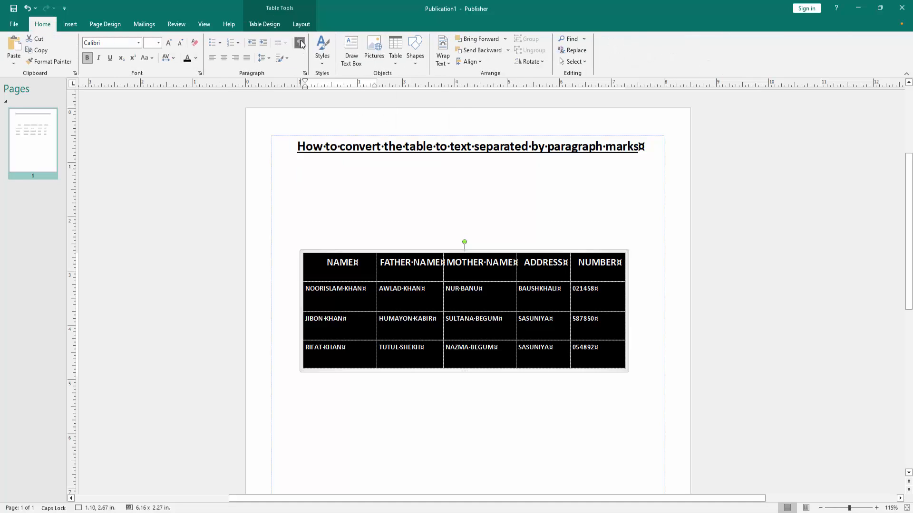
pyautogui.click(299, 43)
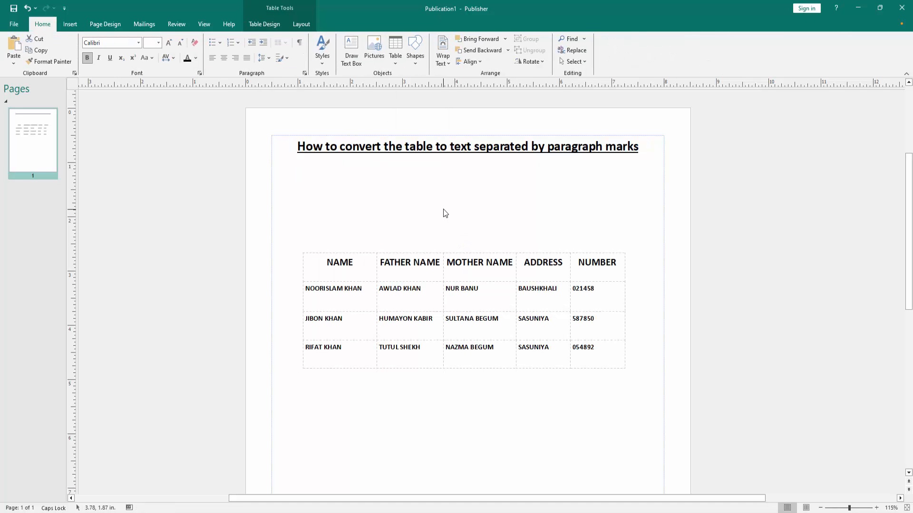
pyautogui.click(444, 212)
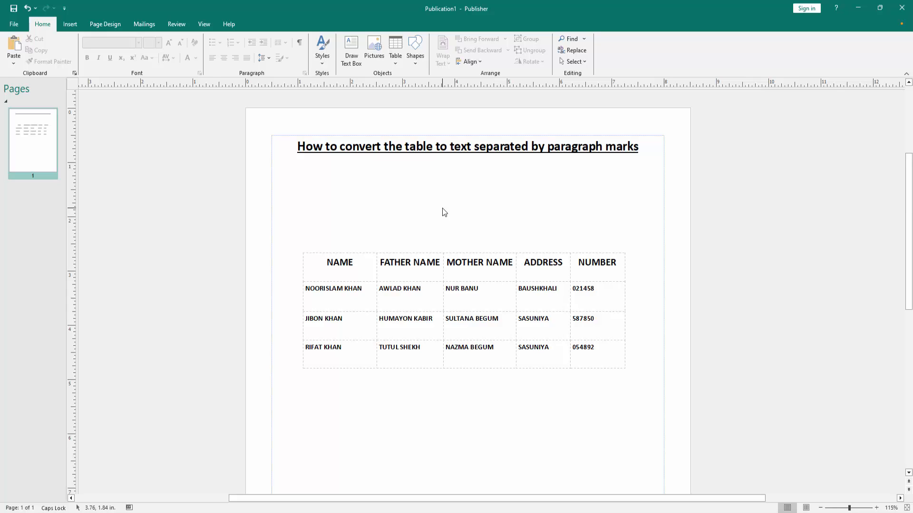
pyautogui.moveTo(340, 229)
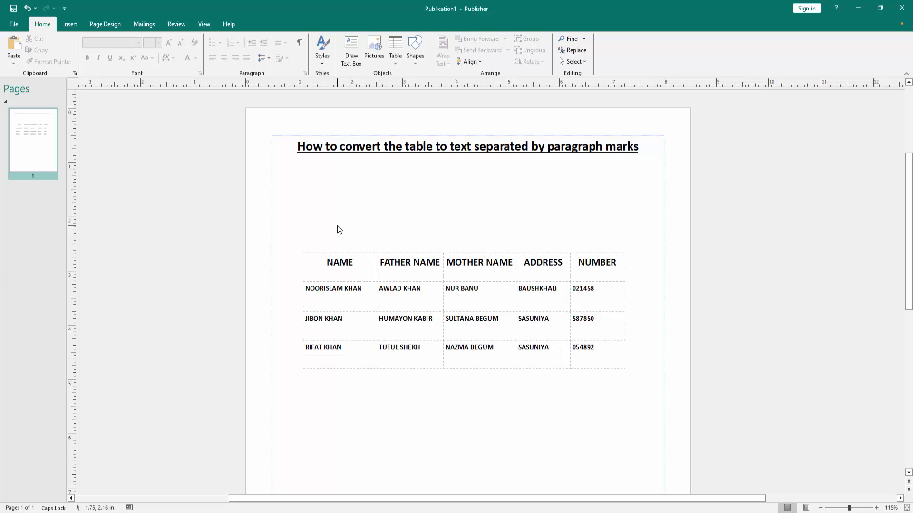
pyautogui.moveTo(283, 271)
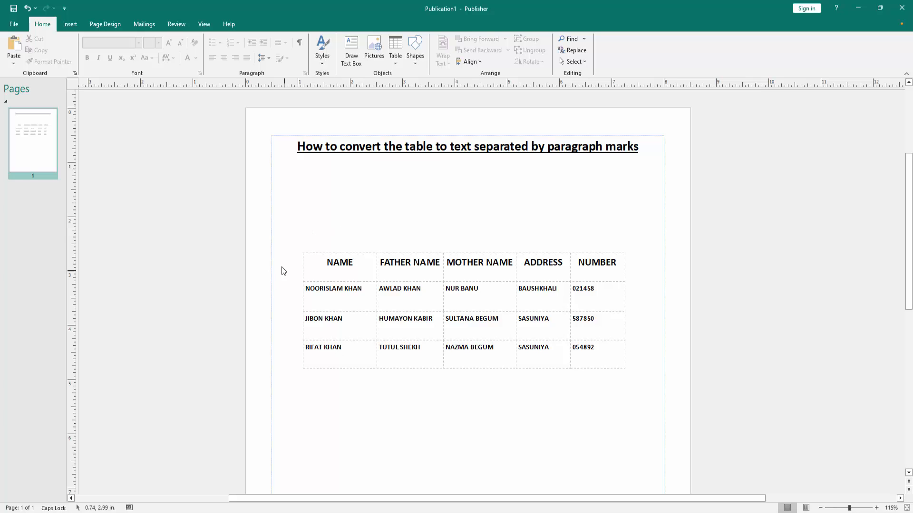
# Show File > Print preview with the table as plain borderless text
pyautogui.click(13, 23)
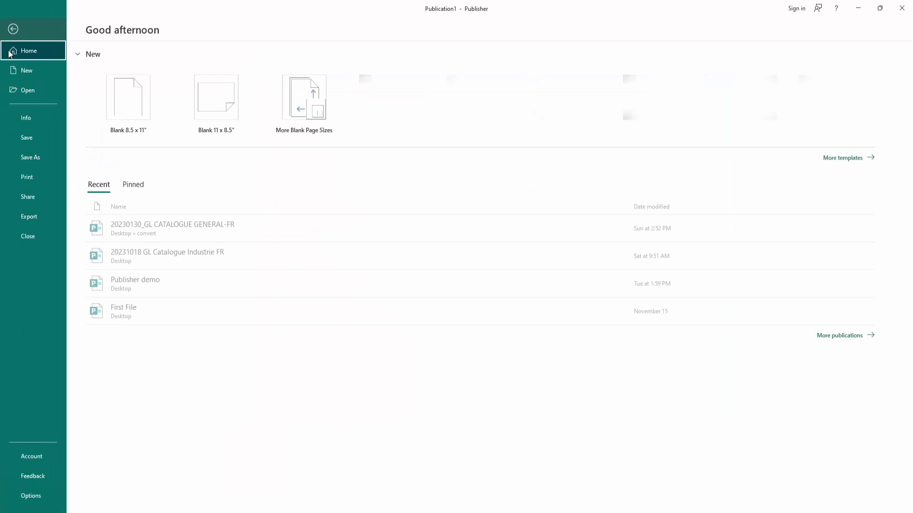
pyautogui.click(26, 177)
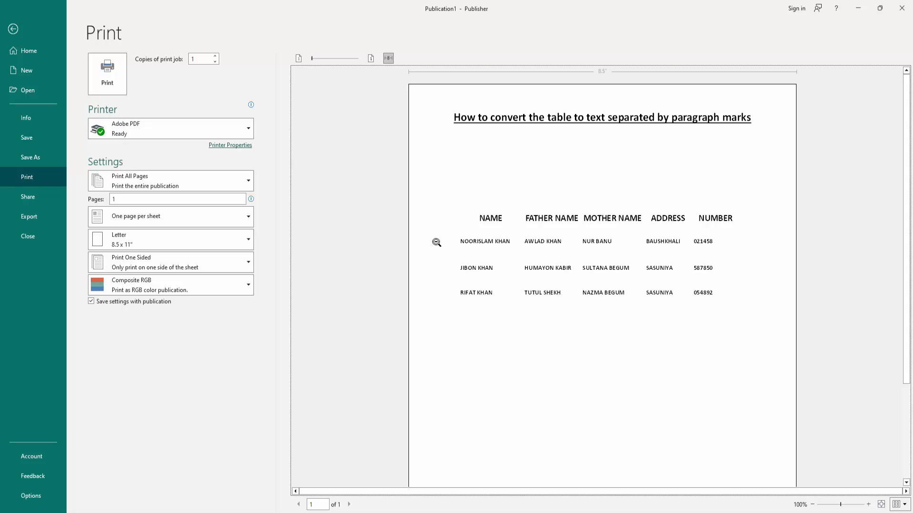
pyautogui.moveTo(431, 244)
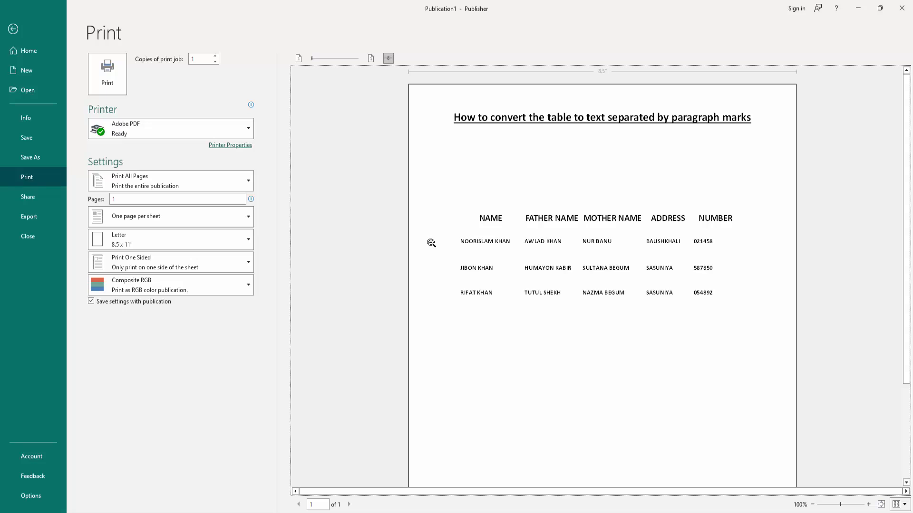